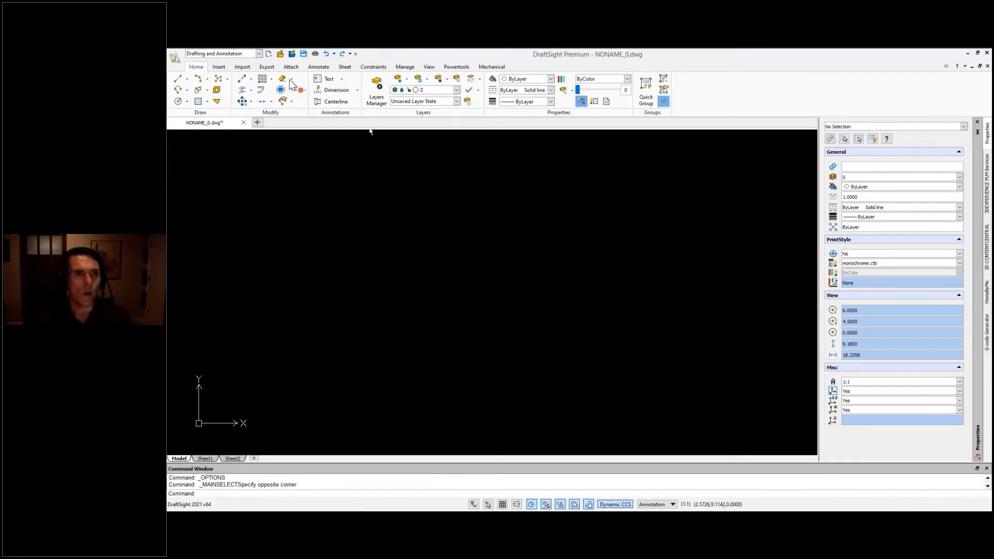
# Open Home Design.dwg from the DraftSight Data folder
pyautogui.click(279, 53)
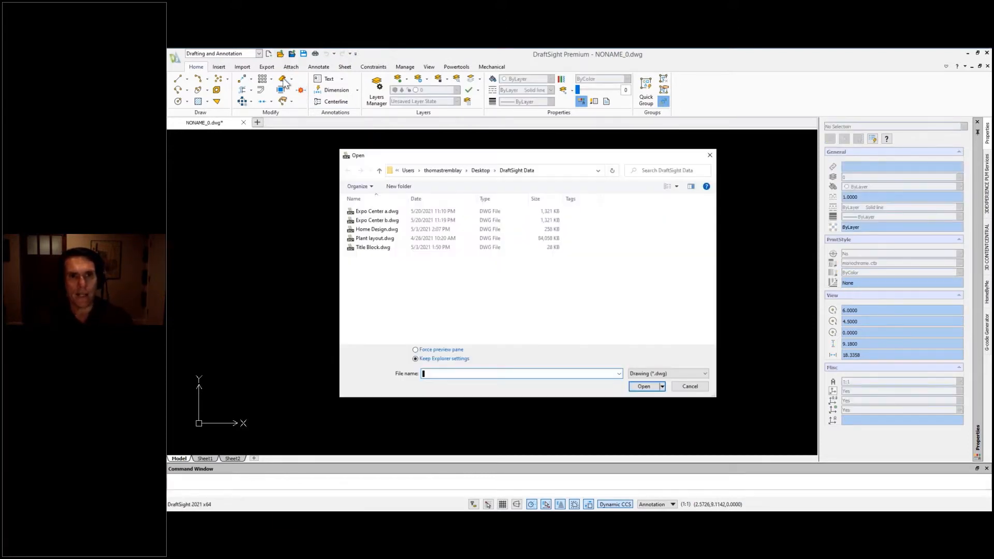
pyautogui.click(376, 230)
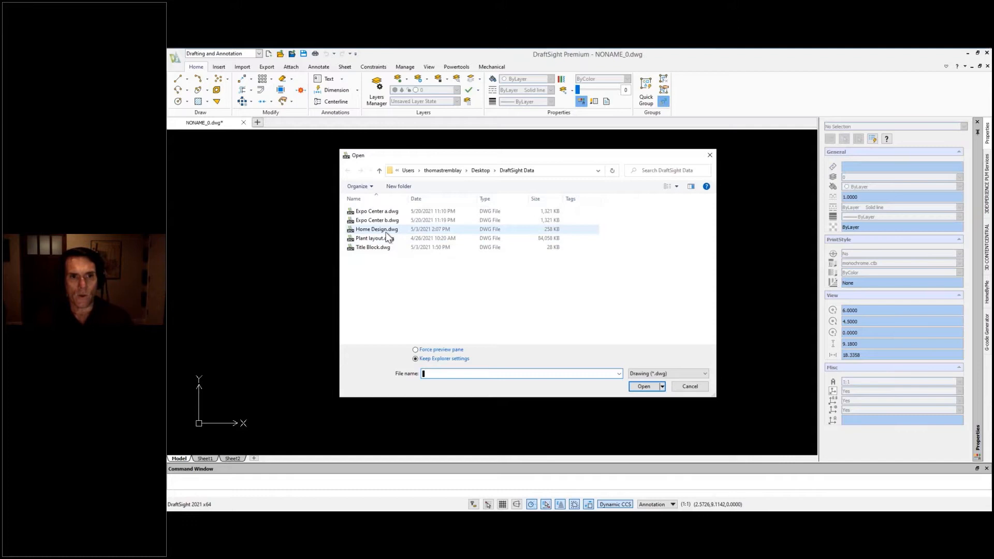
pyautogui.click(376, 228)
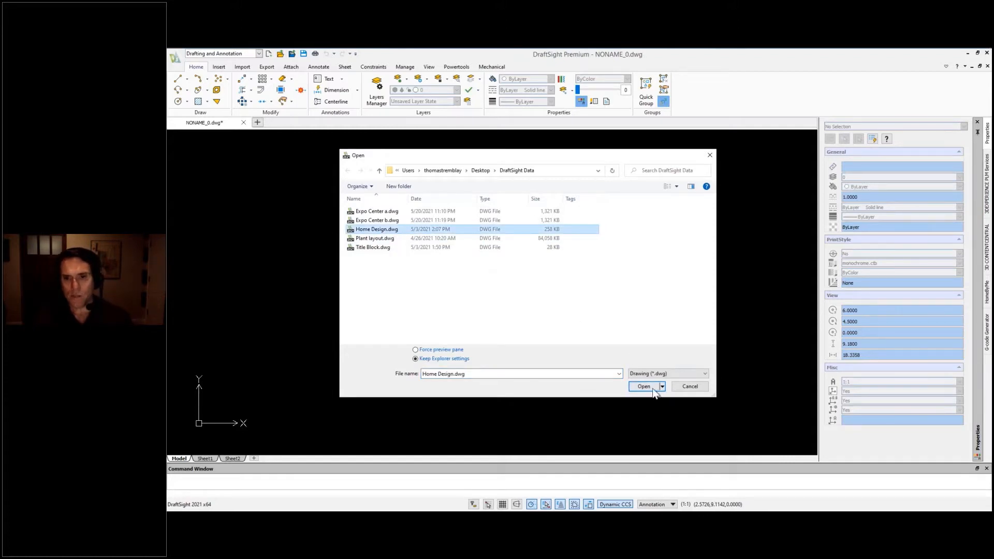
pyautogui.click(643, 386)
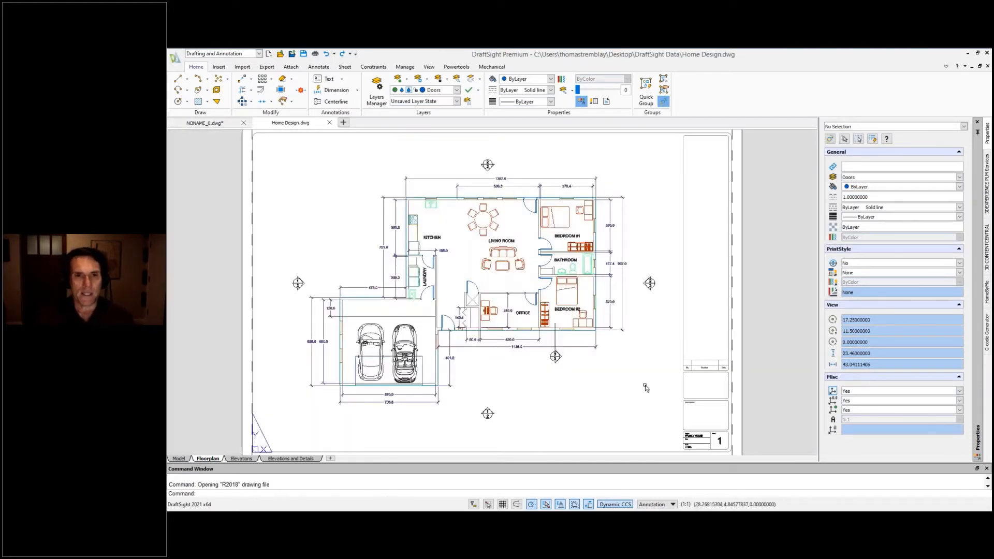
pyautogui.moveTo(635, 412)
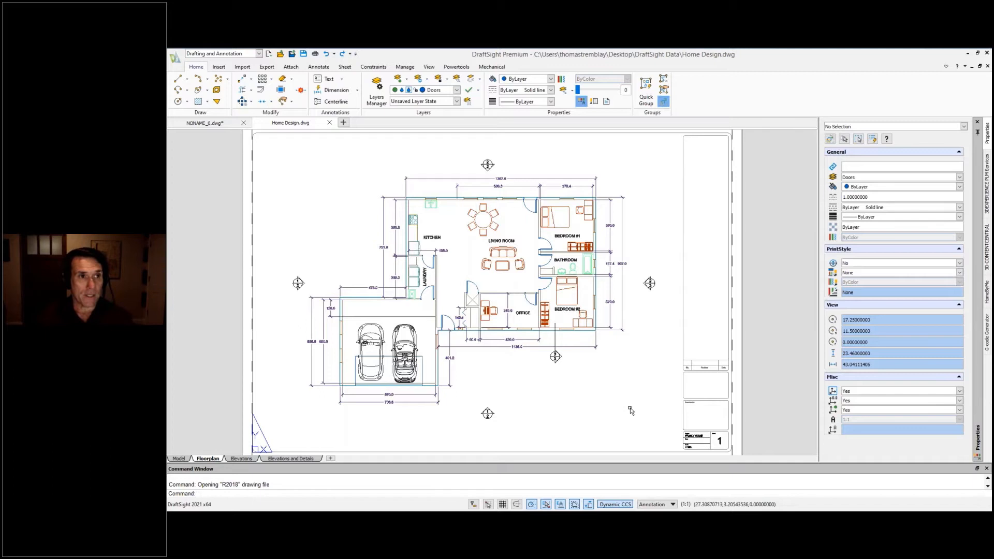
# Choose Save As from the application menu for the Home Design drawing
pyautogui.click(175, 54)
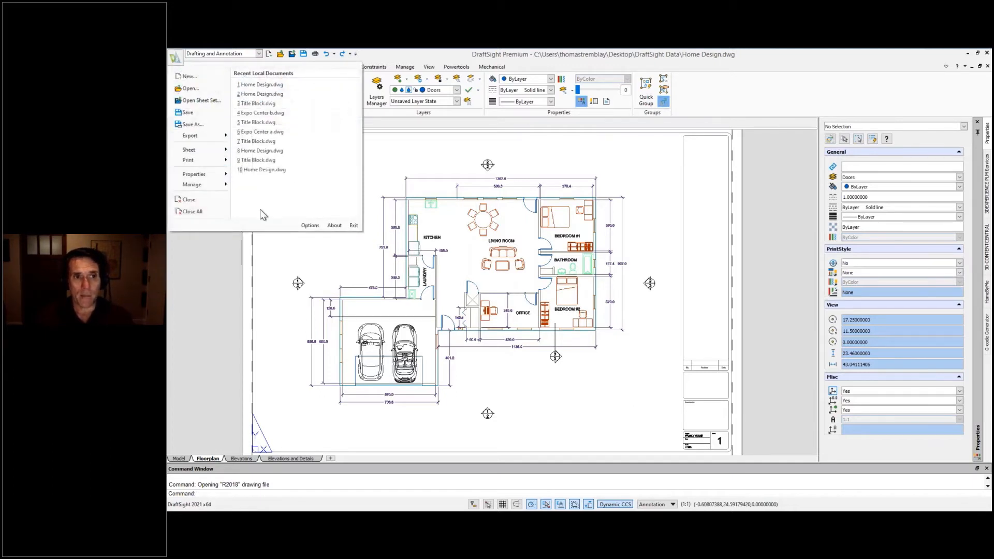
pyautogui.moveTo(200, 125)
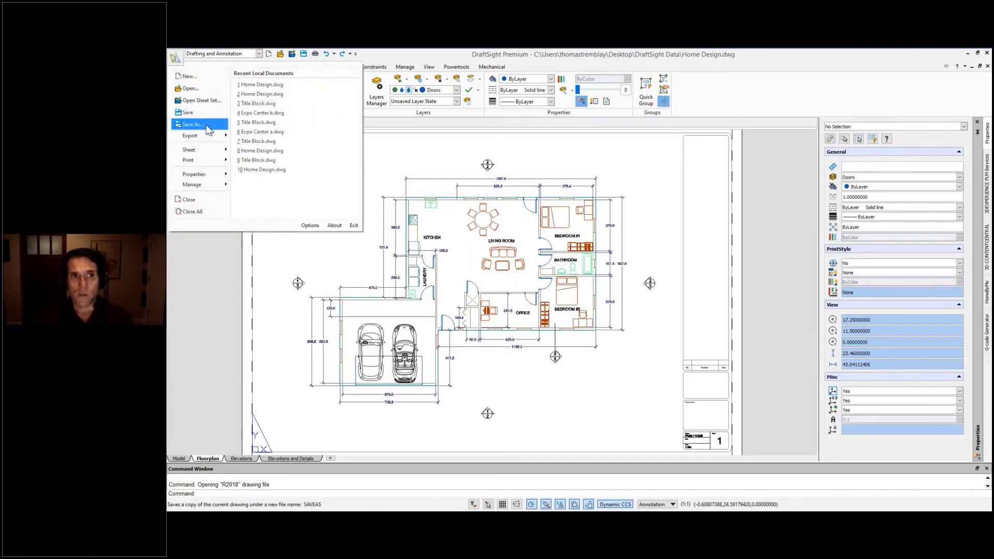
pyautogui.click(195, 125)
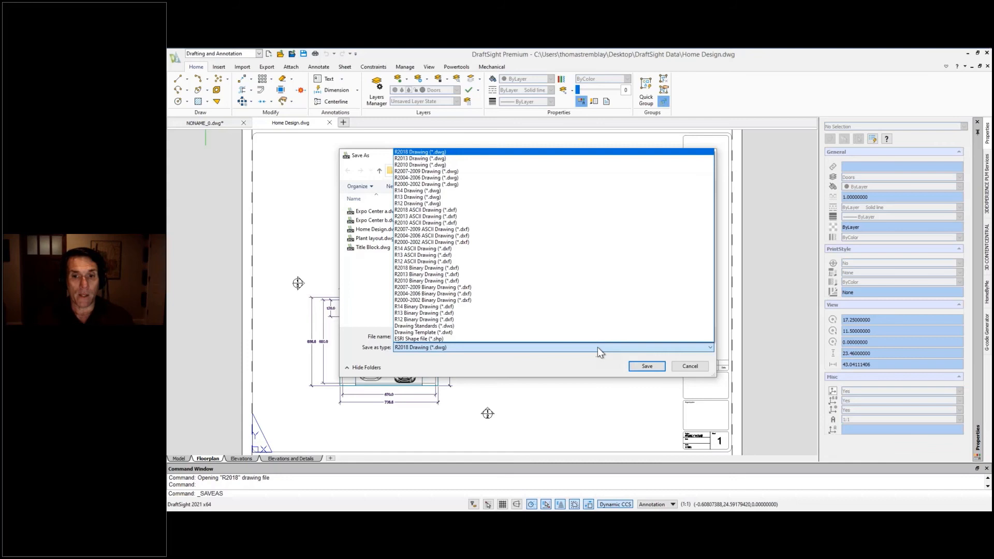
# Keep R2018 Drawing as the format and cancel the Save As dialog
pyautogui.click(690, 366)
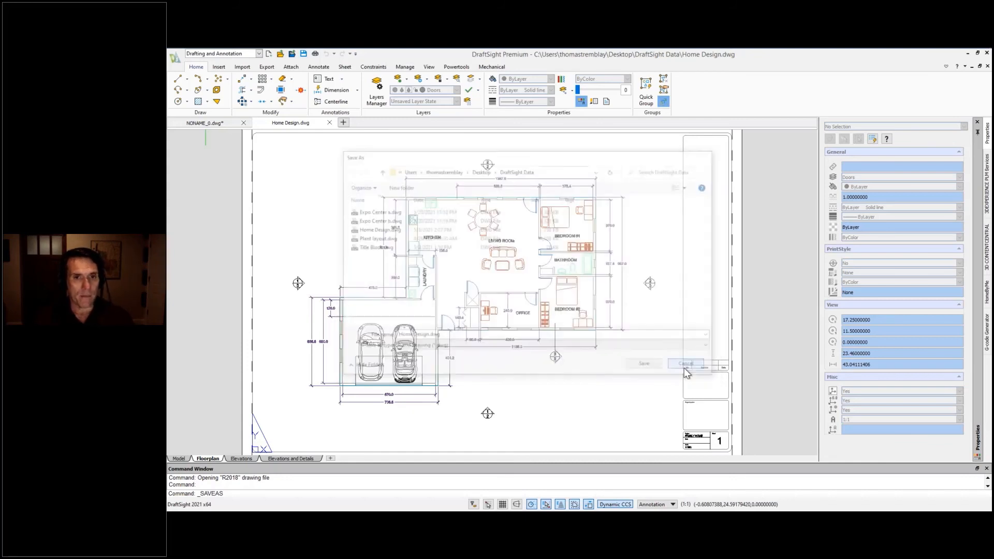
pyautogui.click(685, 363)
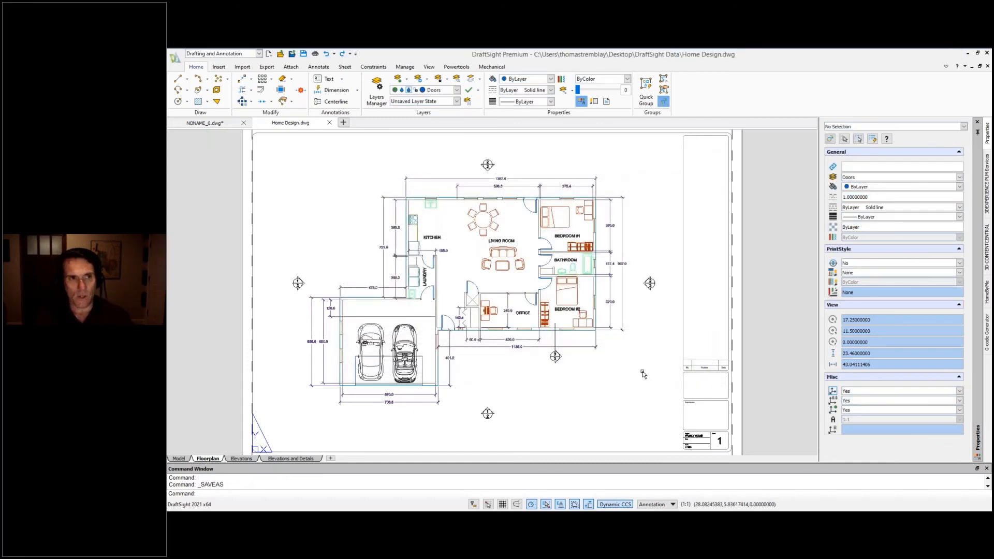